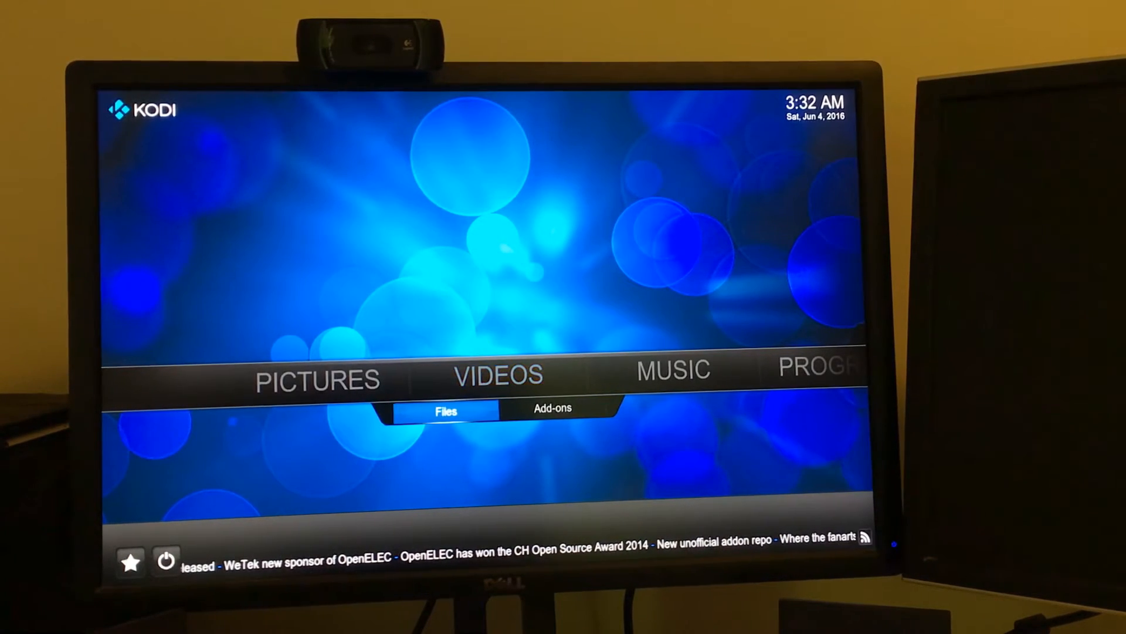
- Move the Kodi home menu to the System section and open File manager
left_click(551, 408)
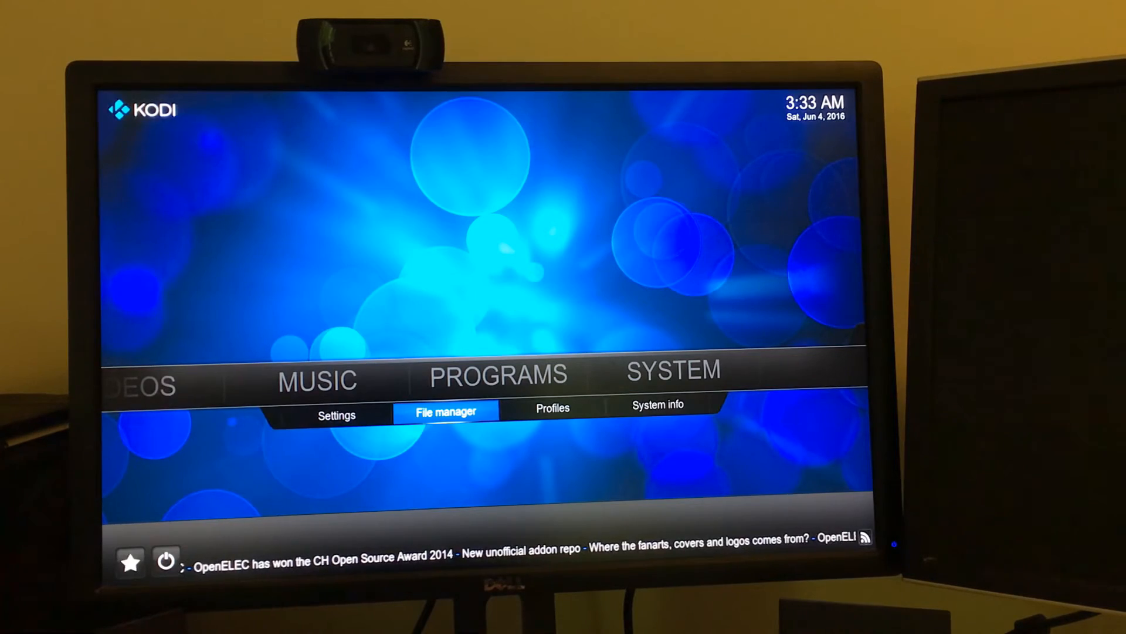
left_click(445, 411)
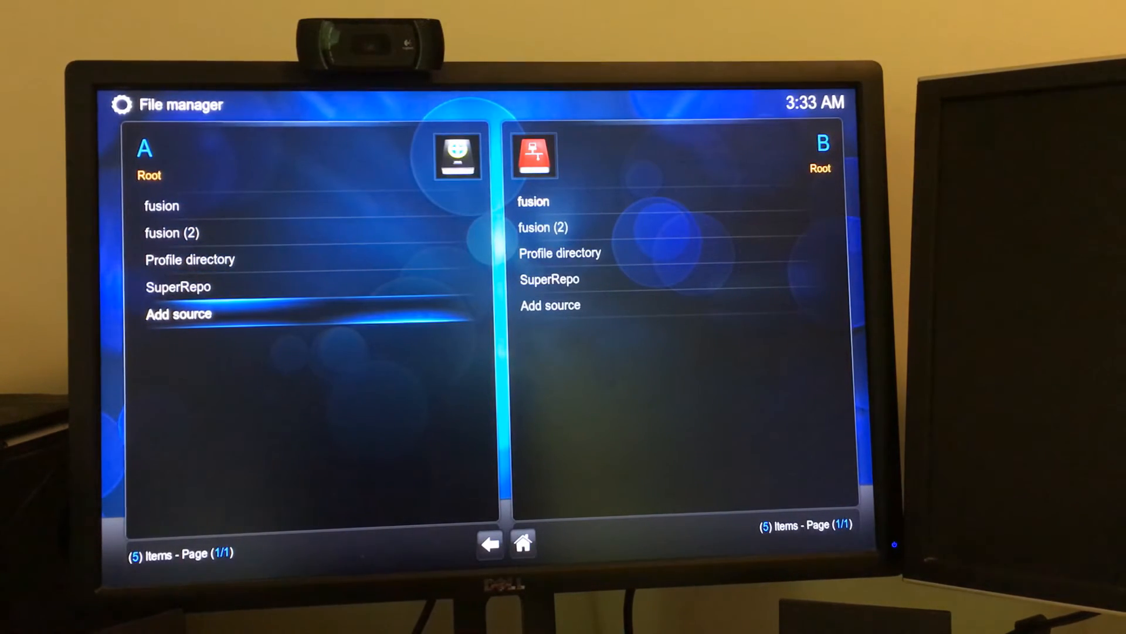
- Start a new file source with 'Source example 1' as its path
left_click(179, 314)
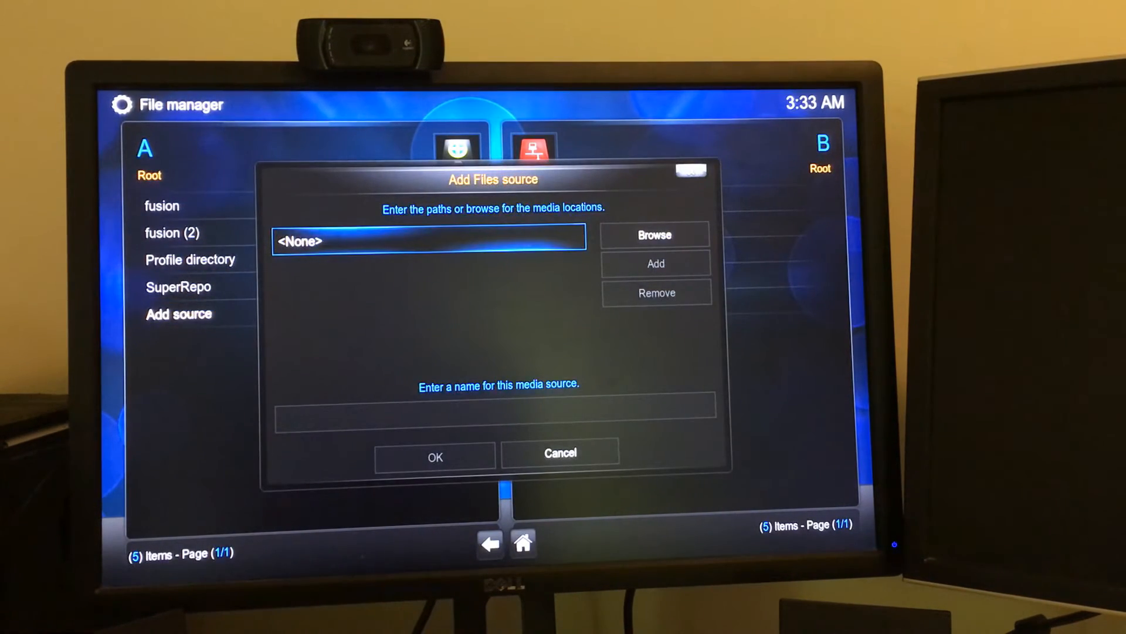
left_click(428, 237)
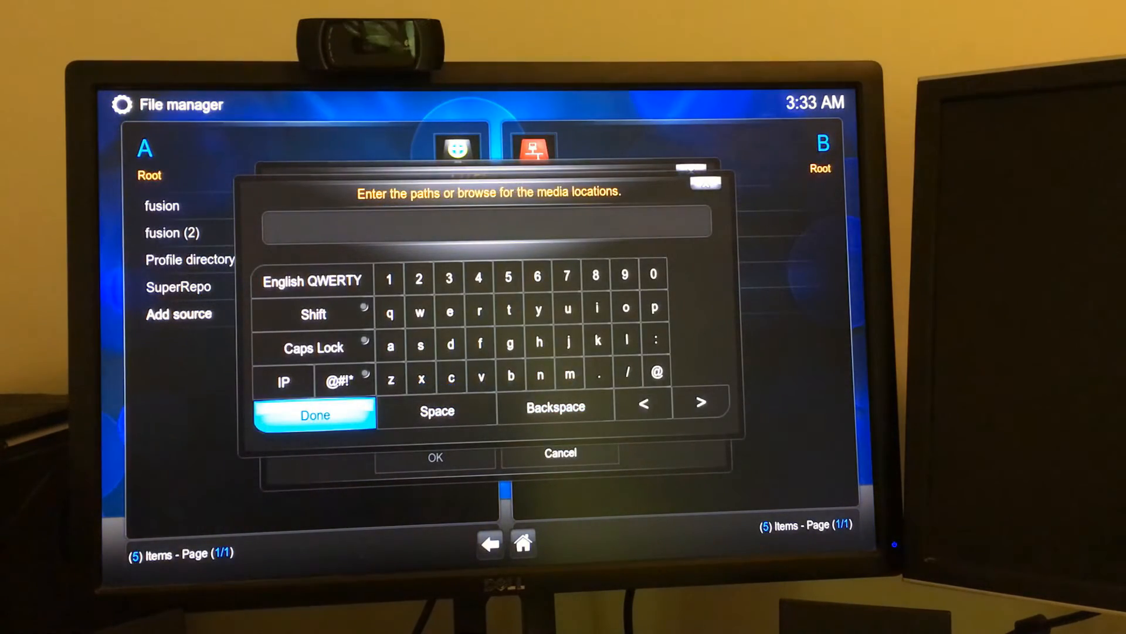
type("Source")
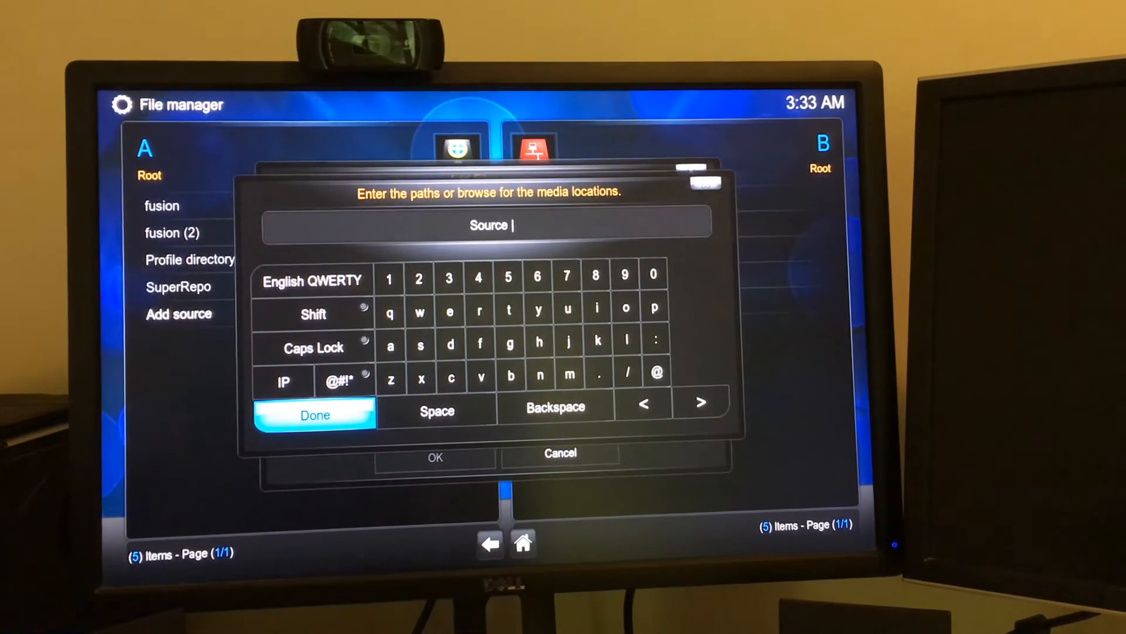
type("example")
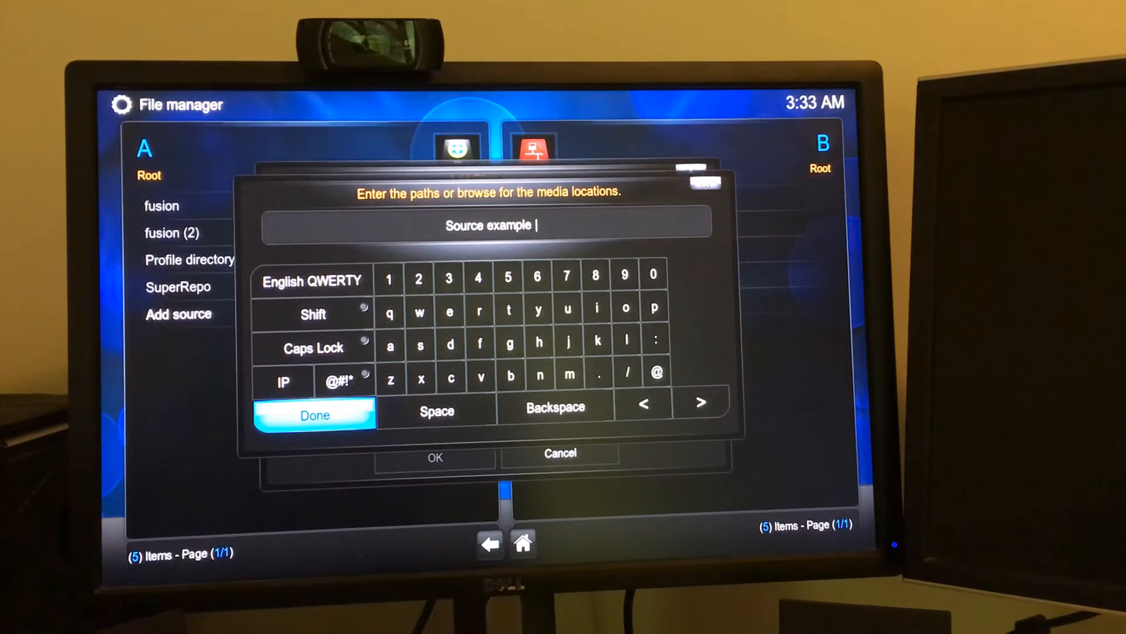
left_click(389, 278)
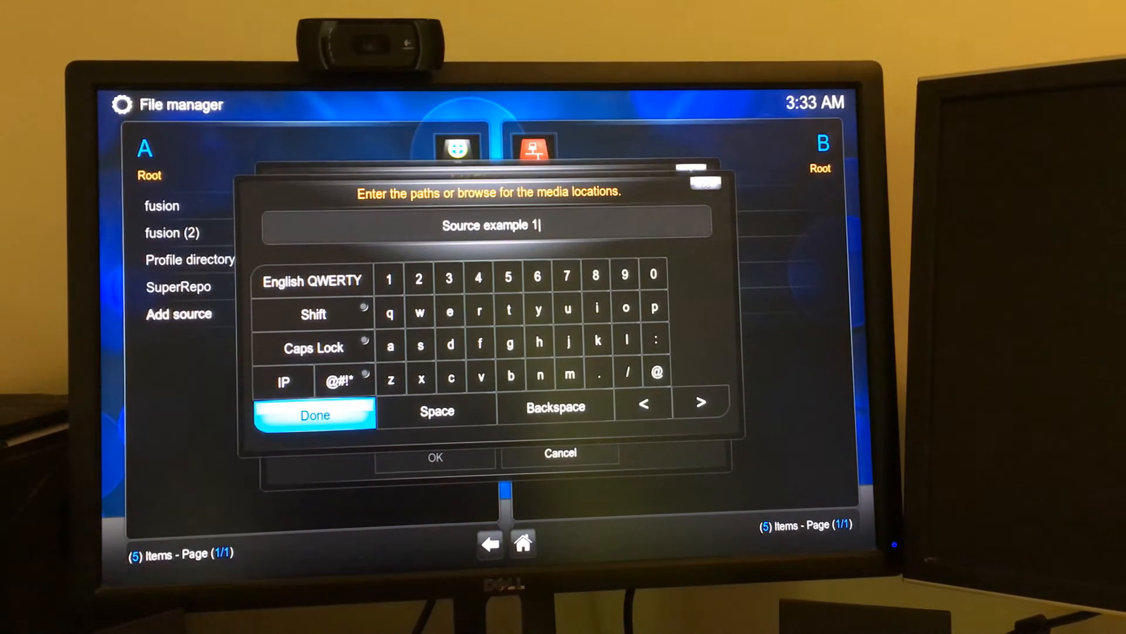
left_click(314, 414)
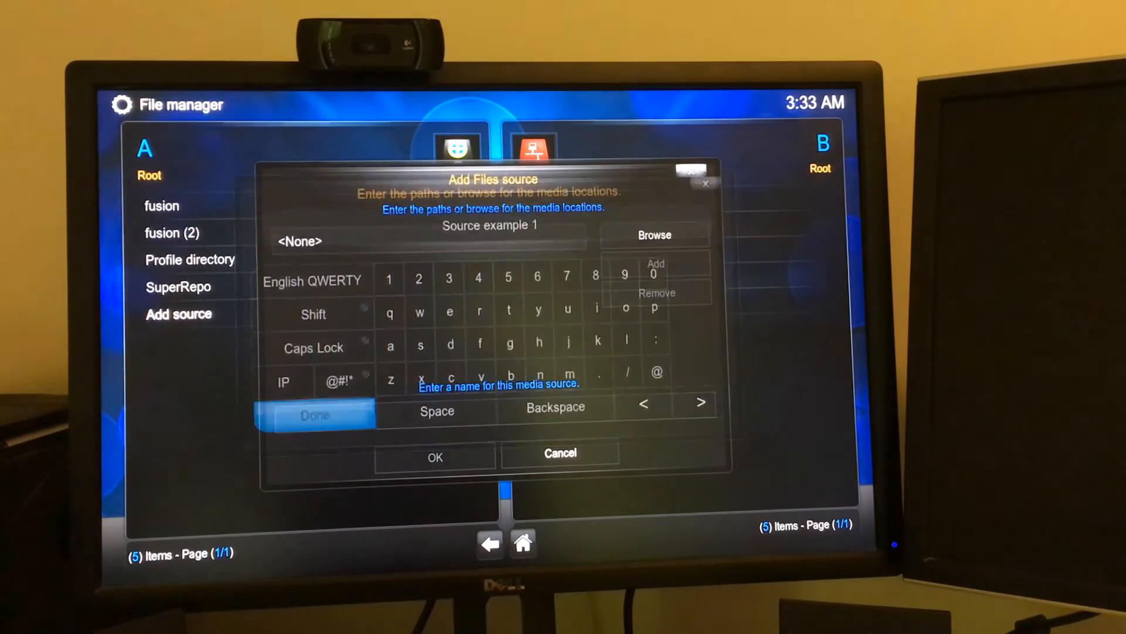
left_click(314, 415)
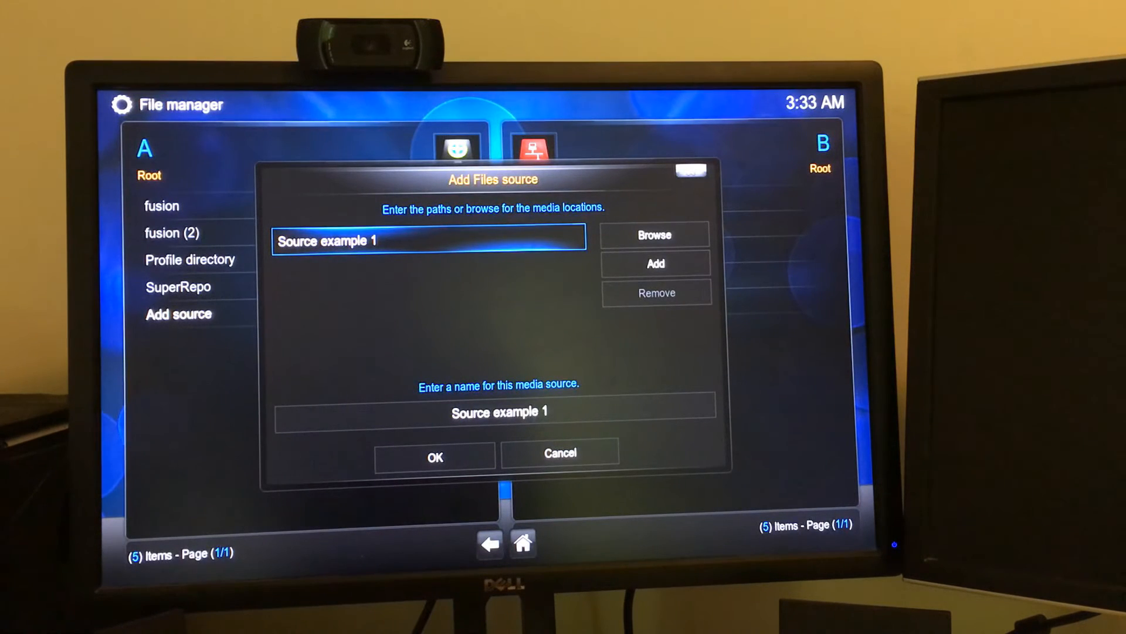
- Save the source, decline it after the connection warning, and reopen the path field
left_click(497, 410)
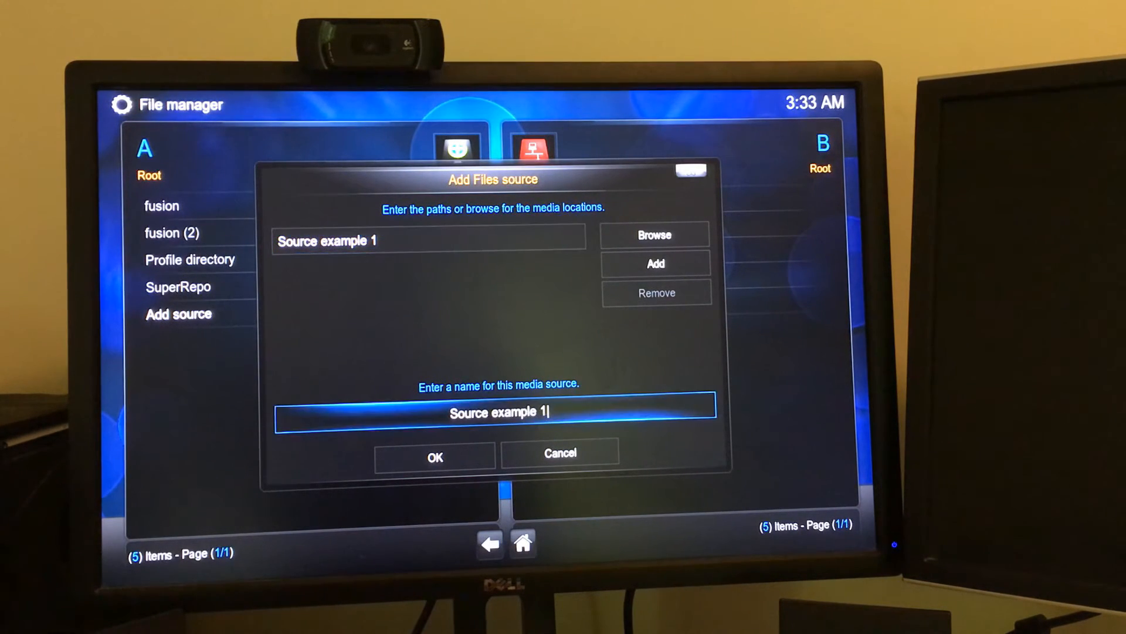
left_click(435, 457)
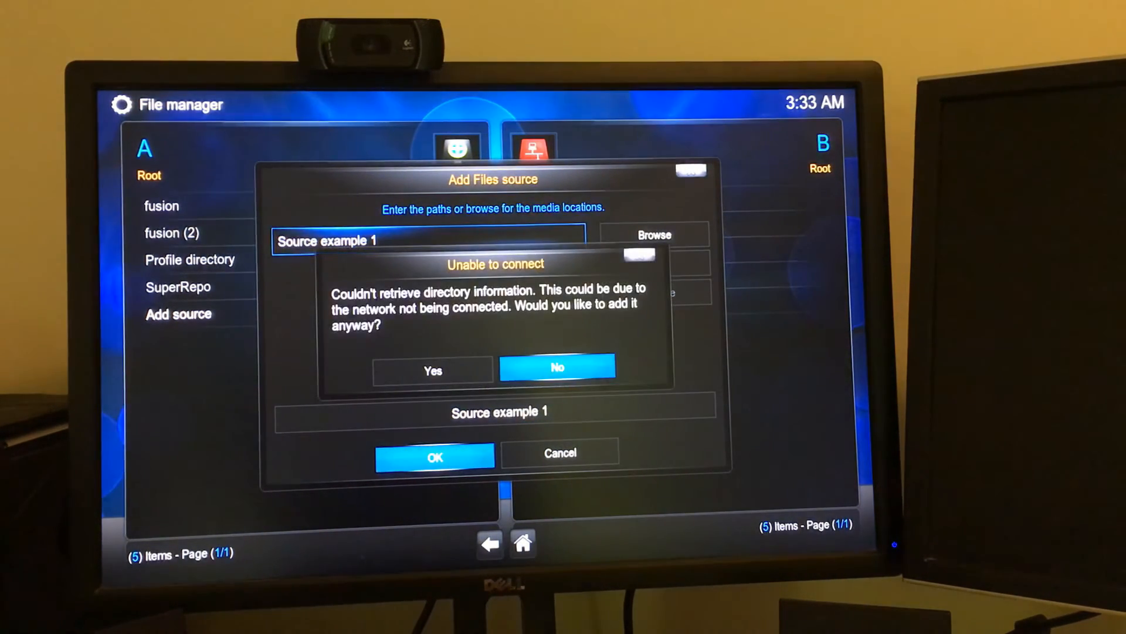
left_click(558, 368)
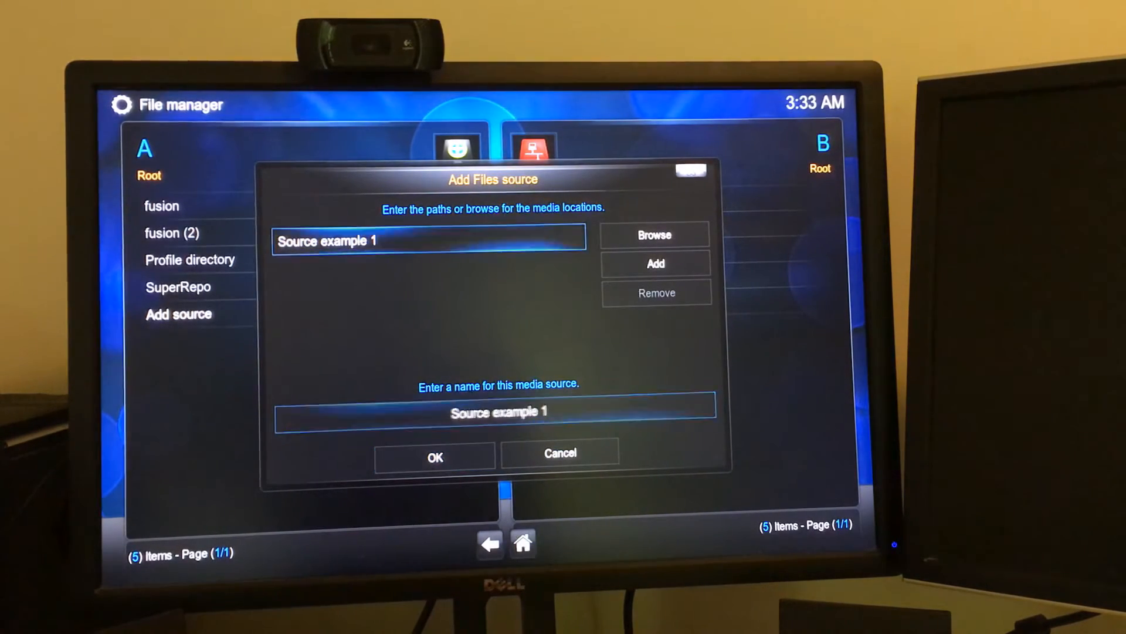
left_click(428, 241)
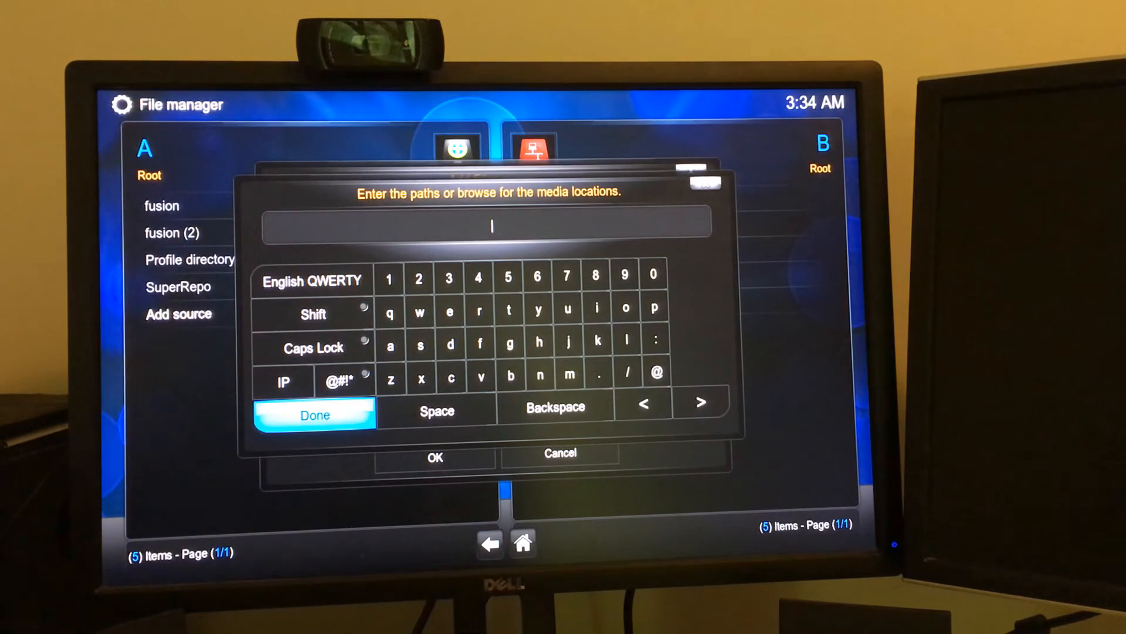
type("https://legalstreams.co.nz")
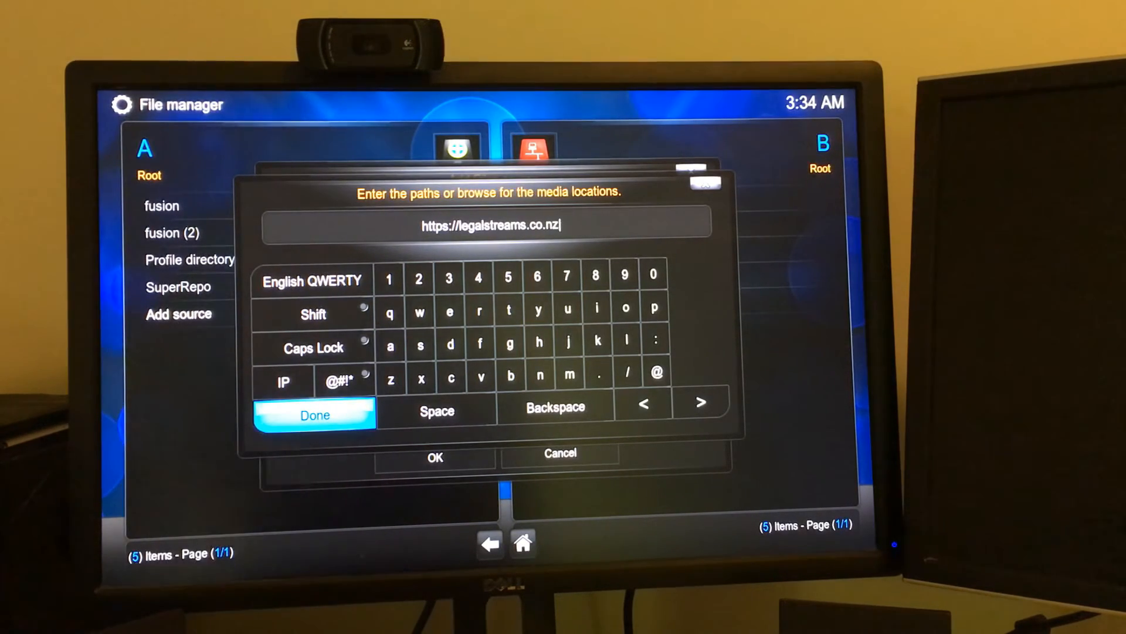
left_click(313, 414)
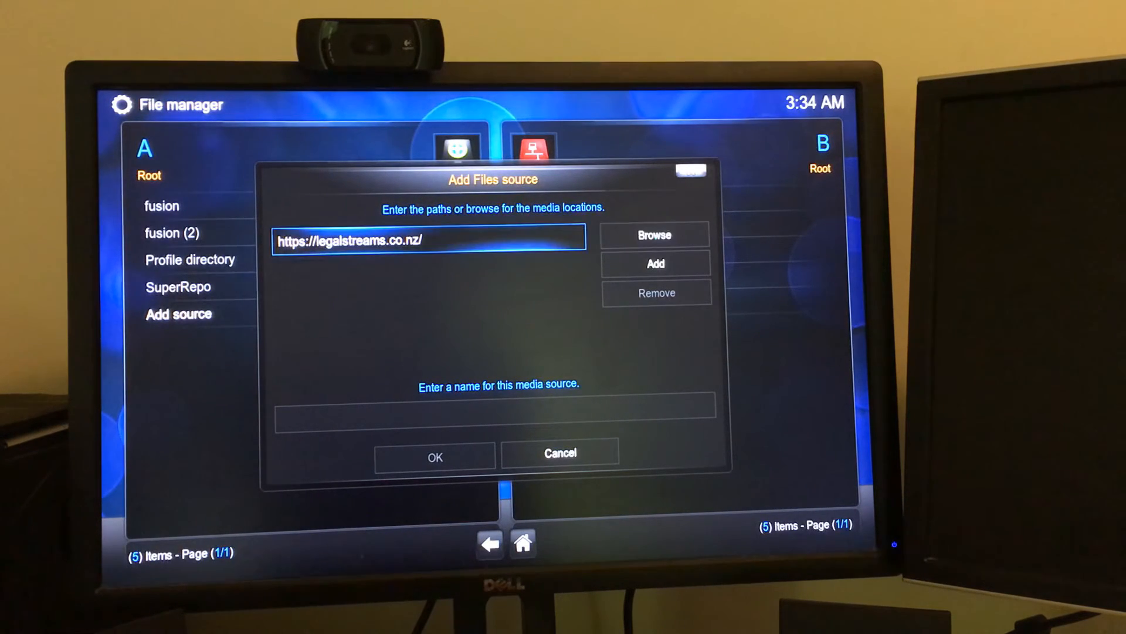
type("Test 1")
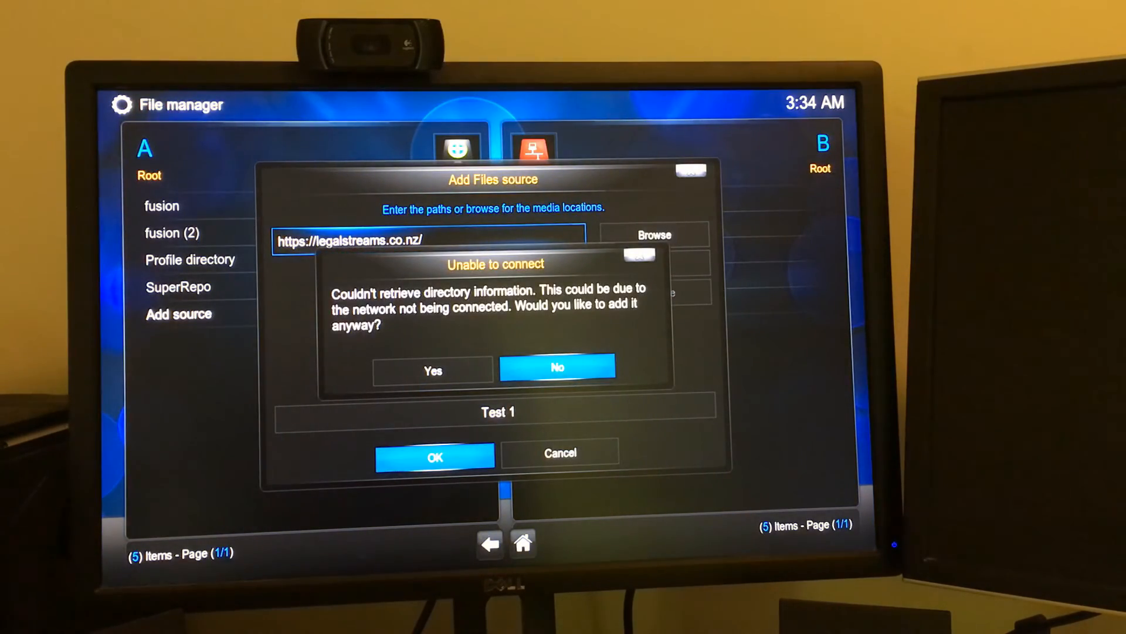
left_click(557, 367)
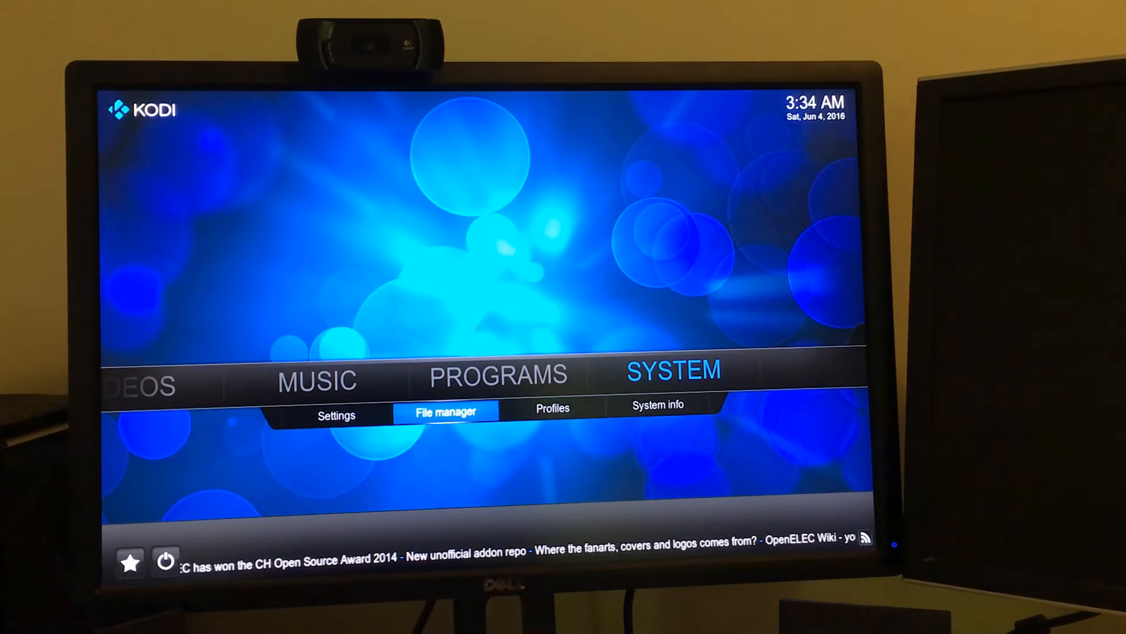
- Return home from File manager and launch the Exodus add-on's TV Shows menu
left_click(444, 409)
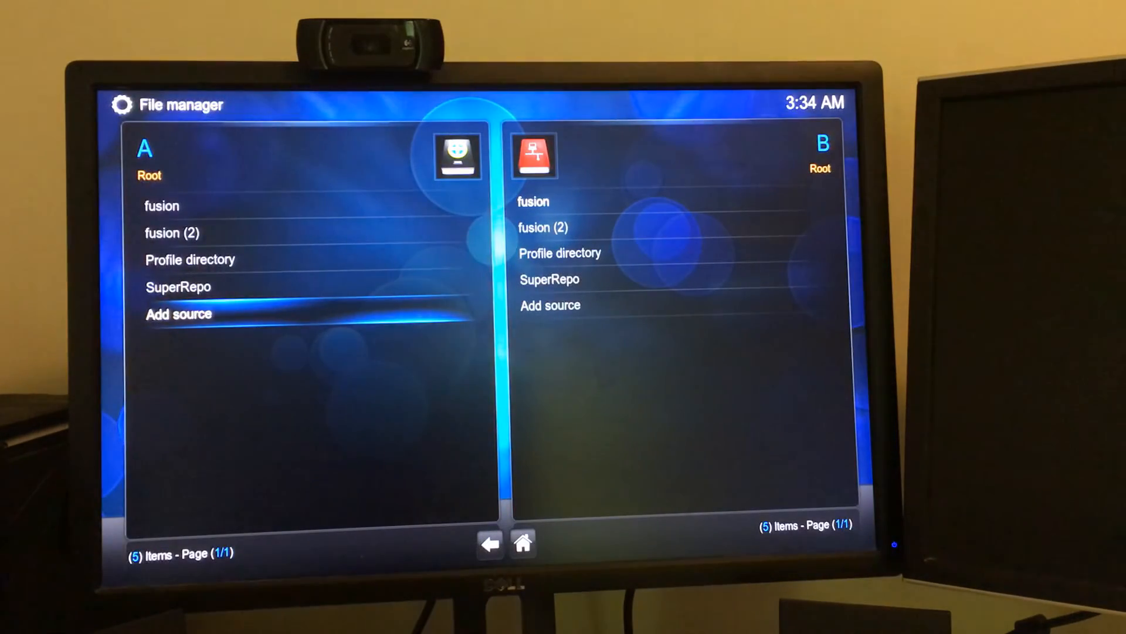
key("Up")
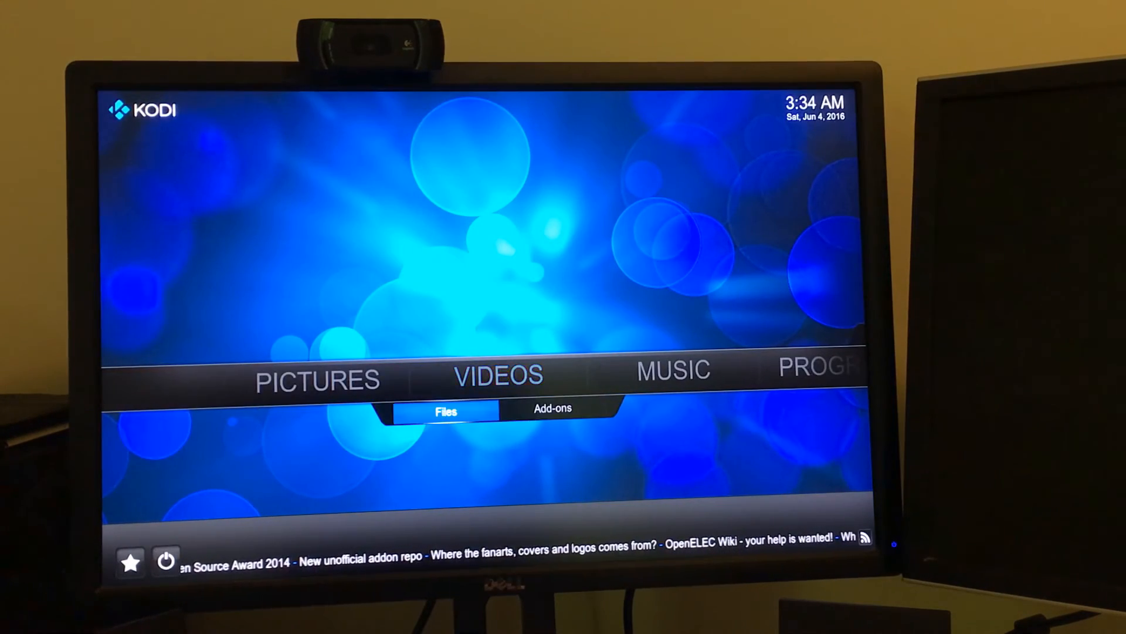
left_click(551, 409)
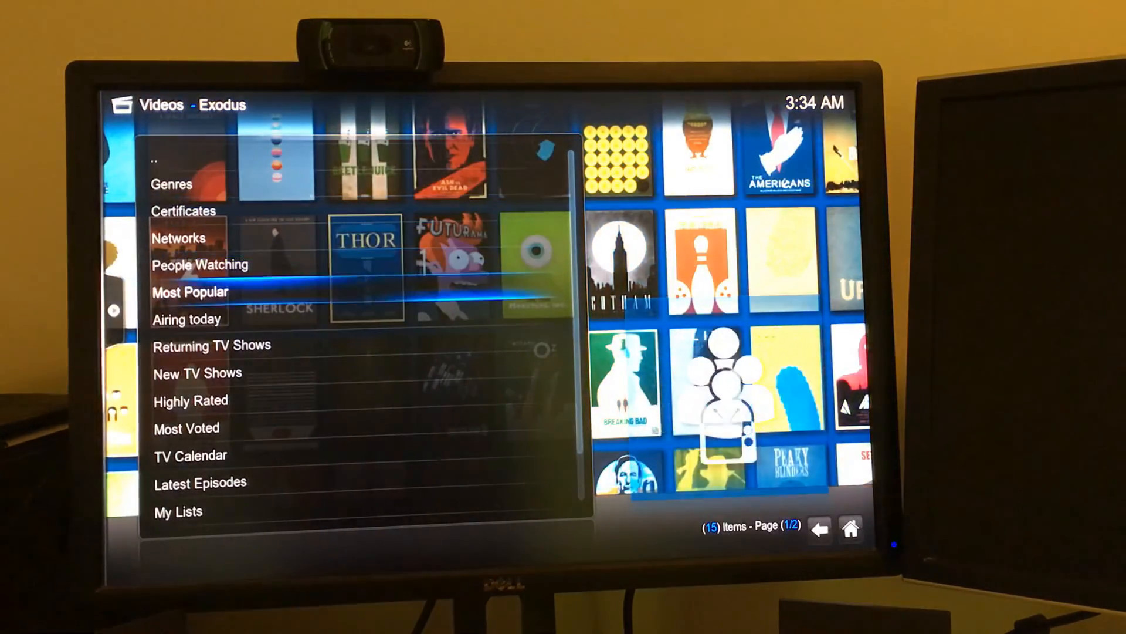
- Browse Exodus's Most Popular TV shows and open Silicon Valley's season list
left_click(189, 291)
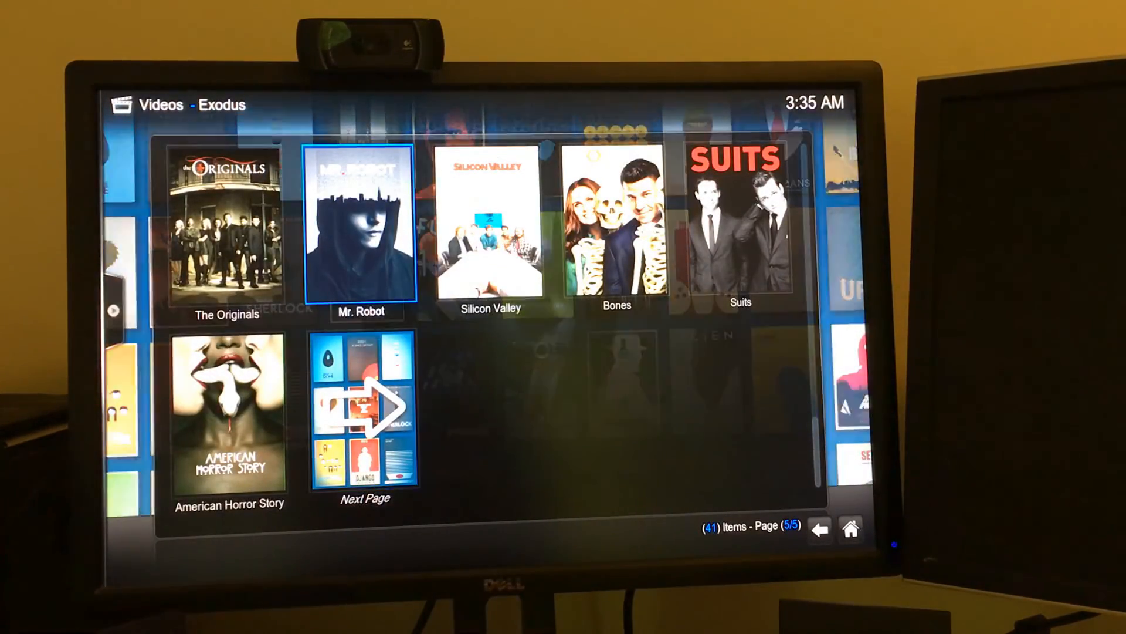
key("right")
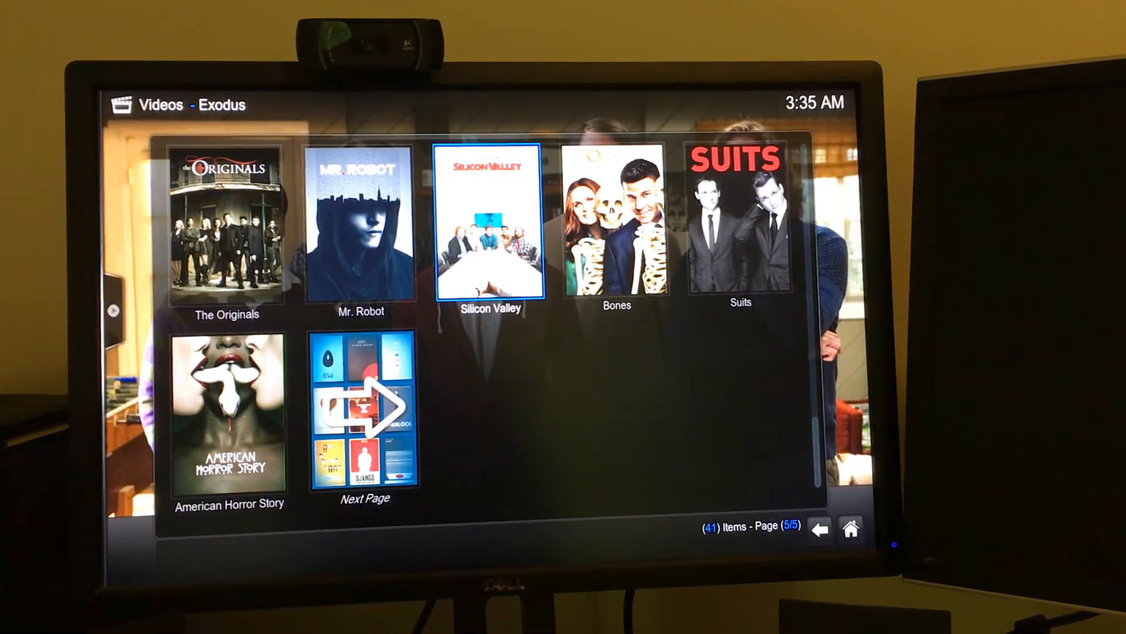
left_click(490, 223)
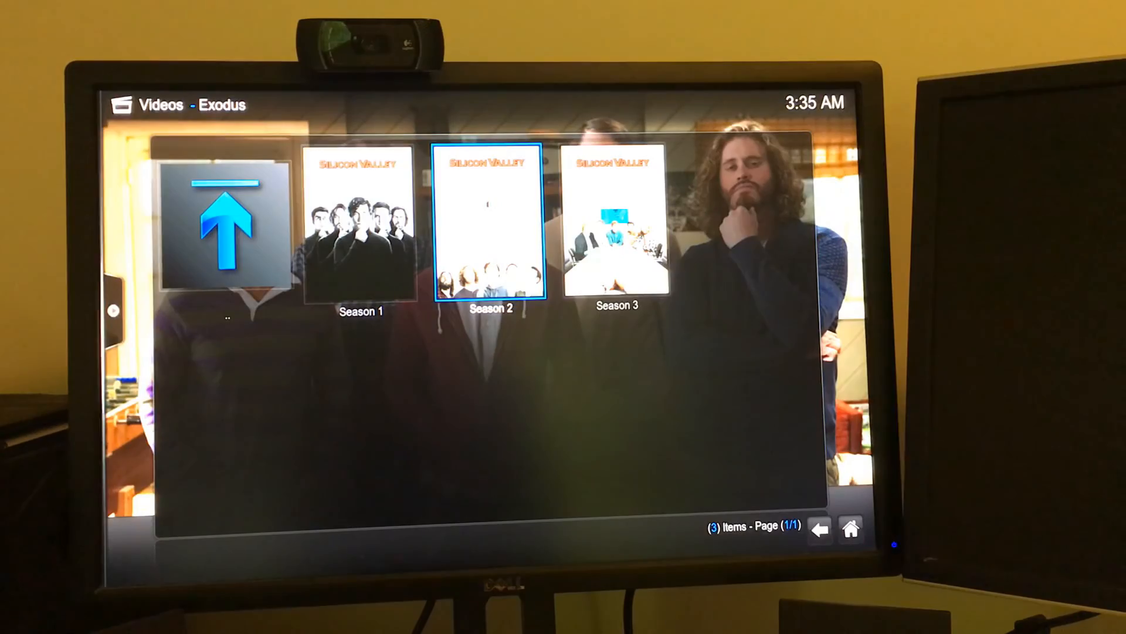